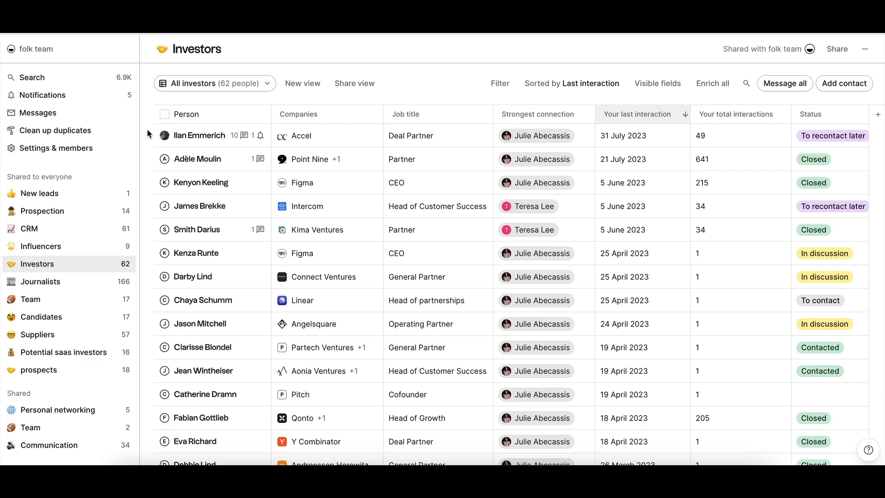
Open the notification center from the sidebar, showing the five unread notifications.
left_click(40, 95)
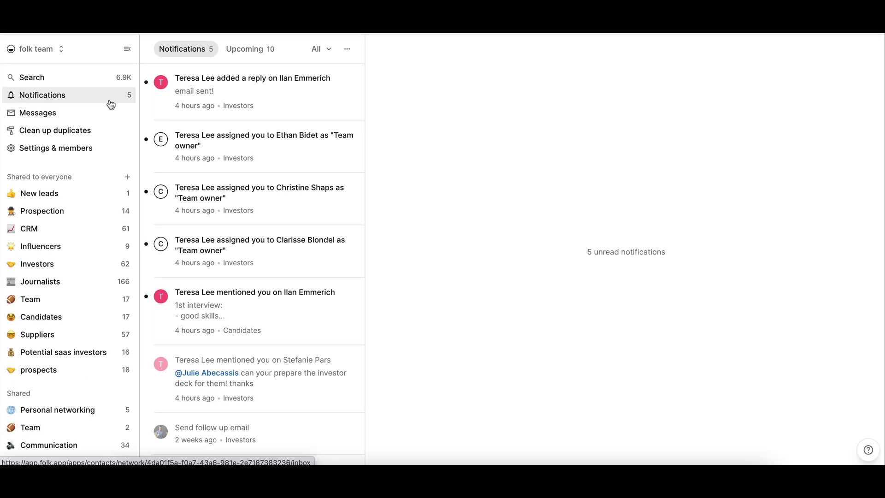
mouse_move(55, 130)
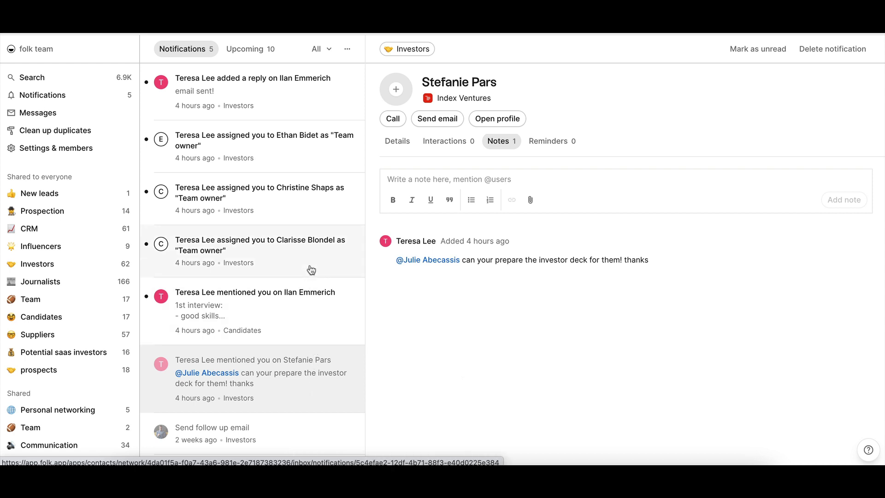
left_click(259, 251)
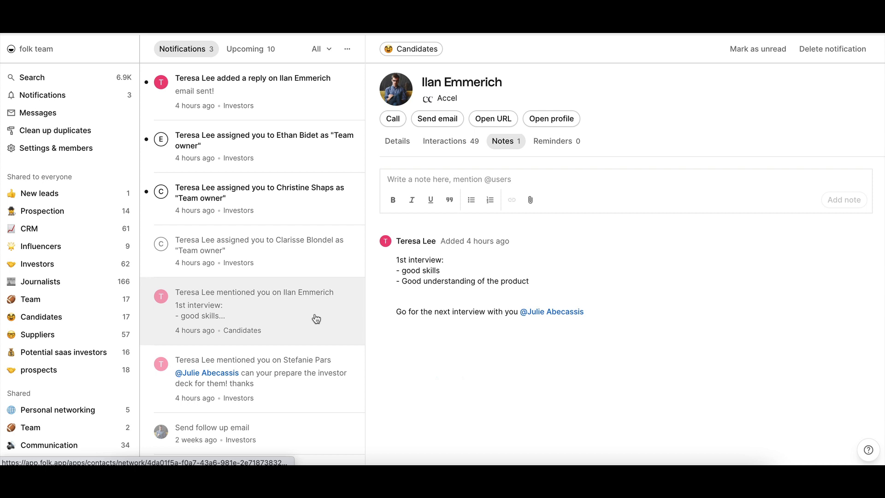
mouse_move(437, 119)
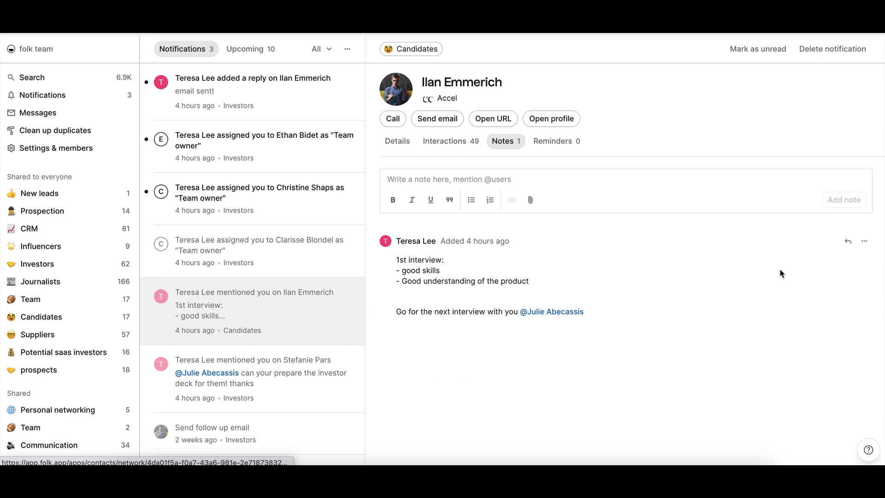
type("Interview sche")
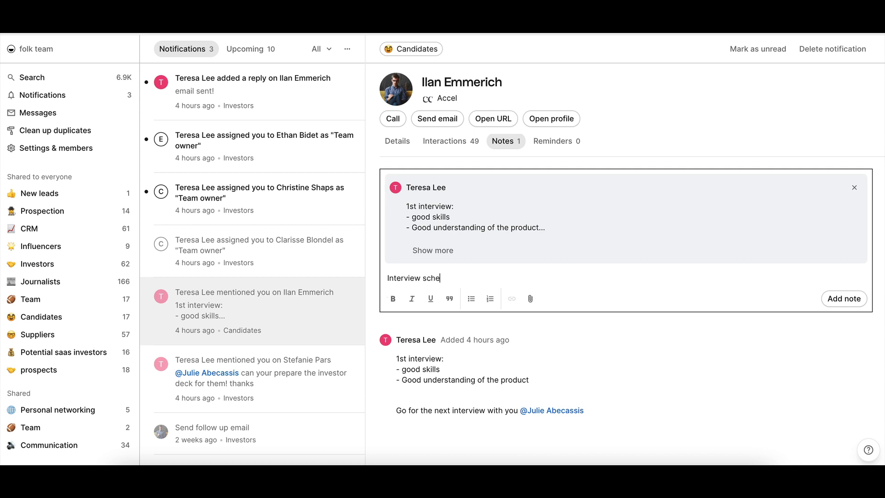
left_click(844, 299)
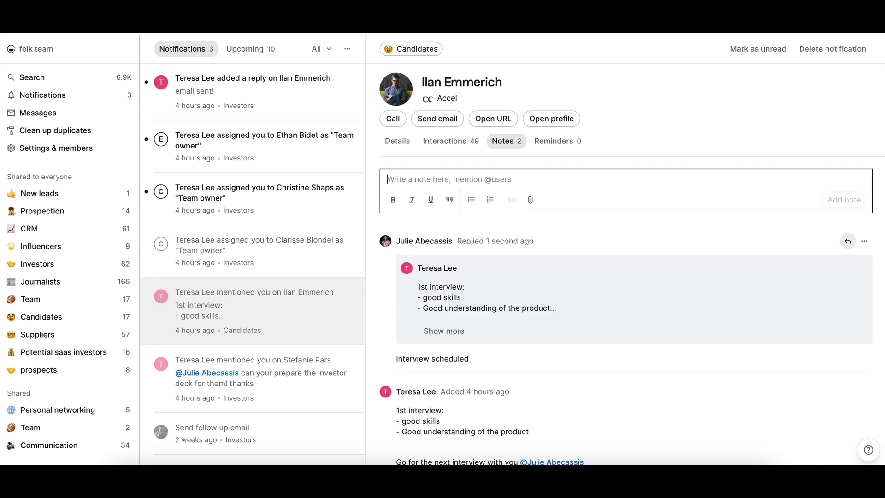
mouse_move(334, 315)
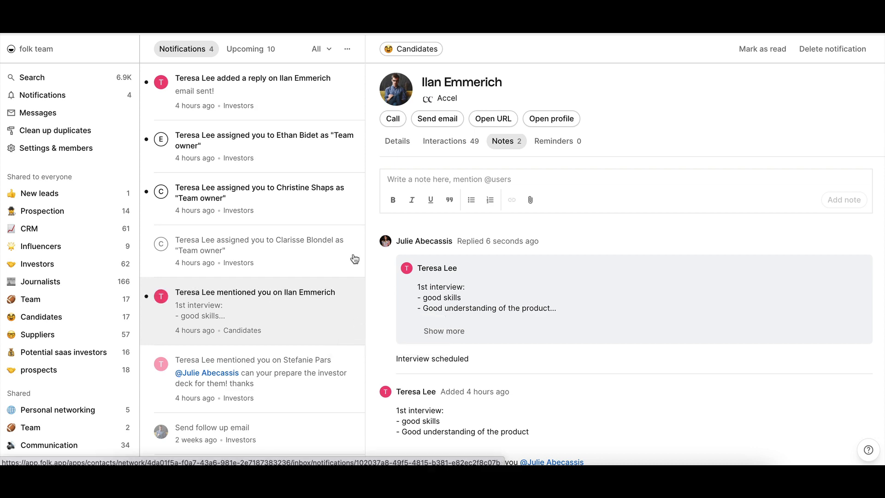
Filter the notifications by a read-status option from the All filter.
left_click(320, 49)
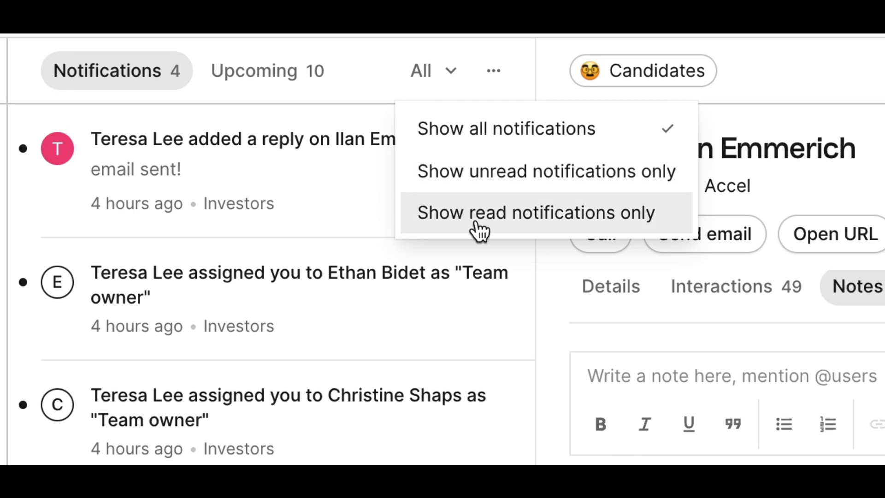
left_click(492, 70)
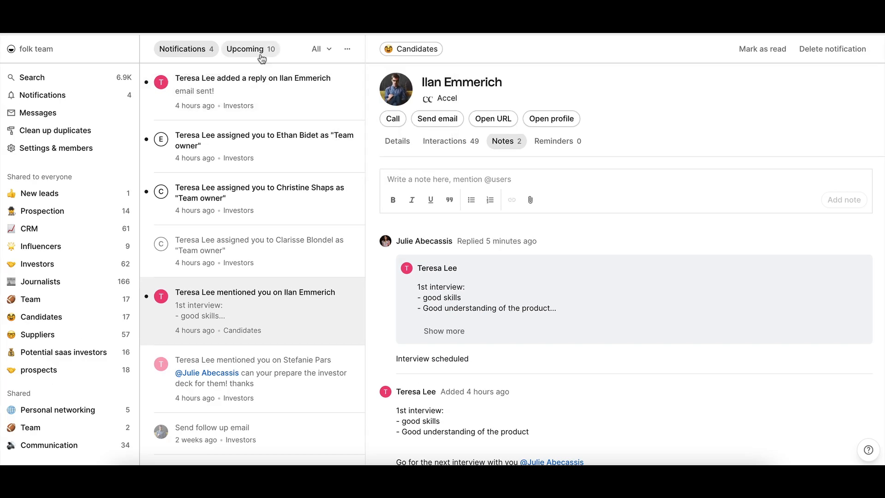
left_click(245, 49)
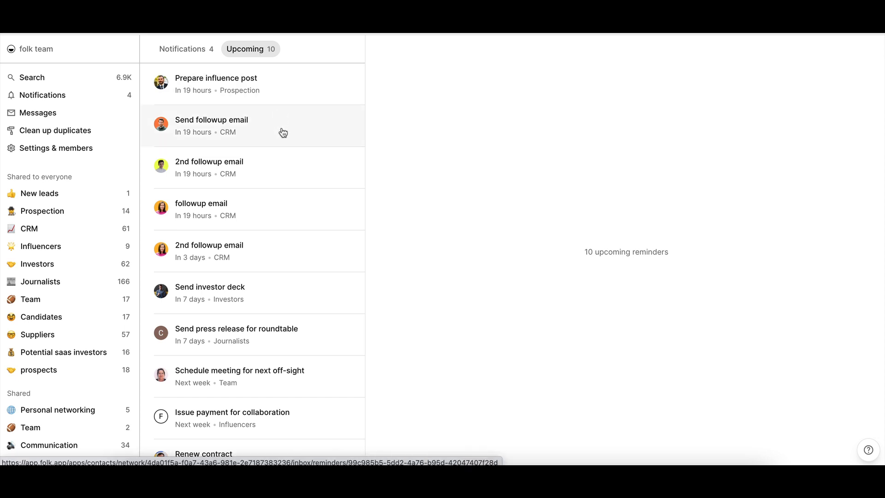
left_click(212, 120)
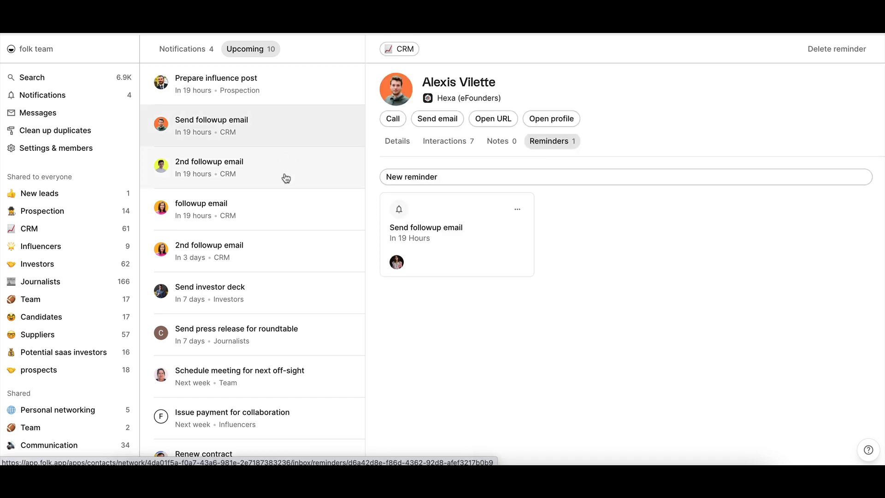